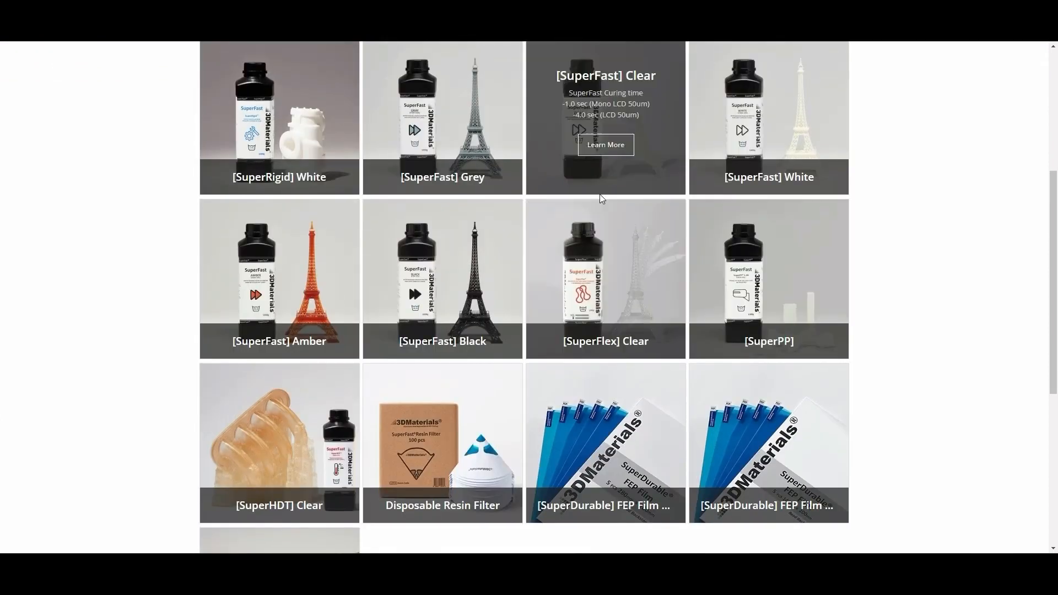
- Scroll down the 3DMaterials Materials grid and open the SuperPP resin's product page
{"action": "scroll", "scroll_direction": "down", "scroll_amount": 3}
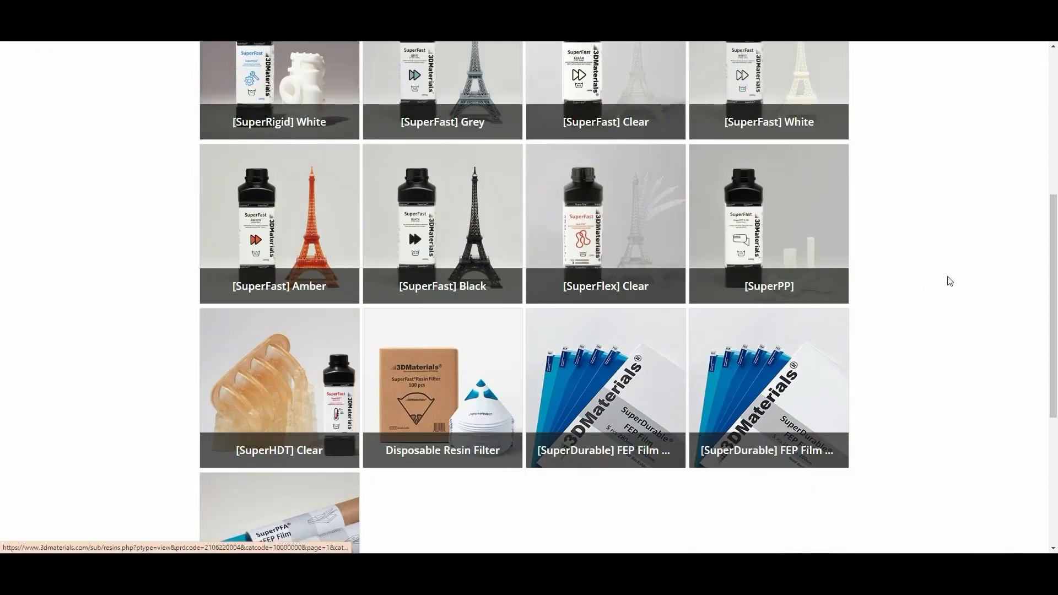
{"action": "scroll", "scroll_direction": "down", "scroll_amount": 3}
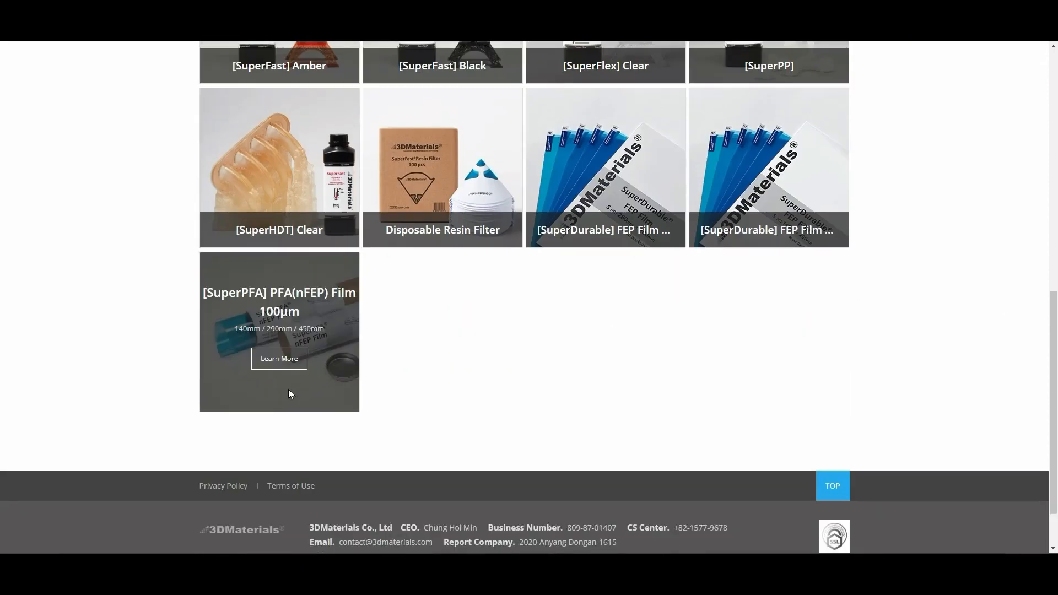
{"action": "left_click", "coordinate": [767, 65]}
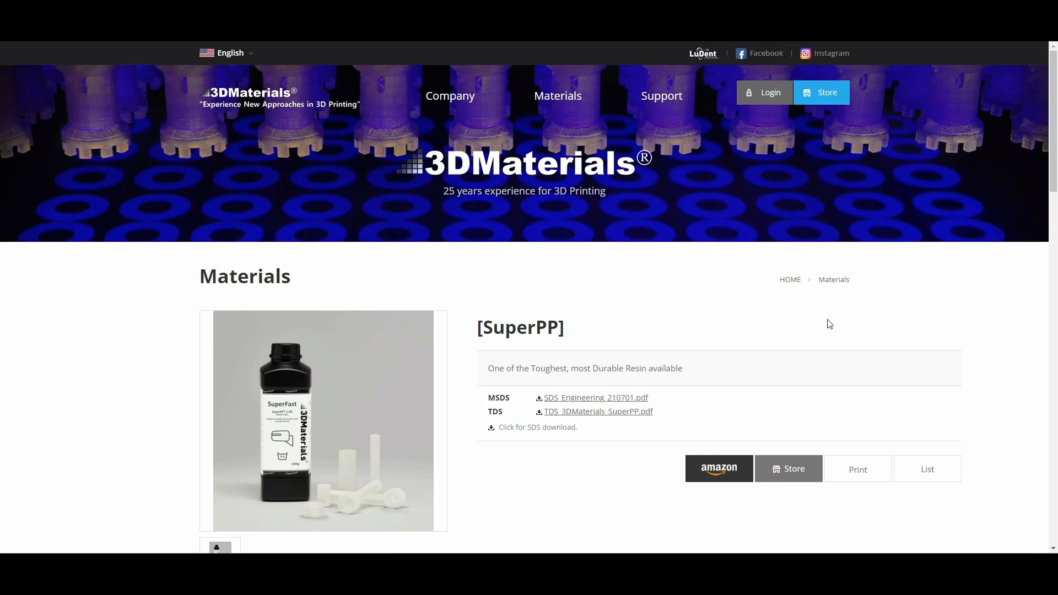
{"action": "mouse_move", "coordinate": [808, 330]}
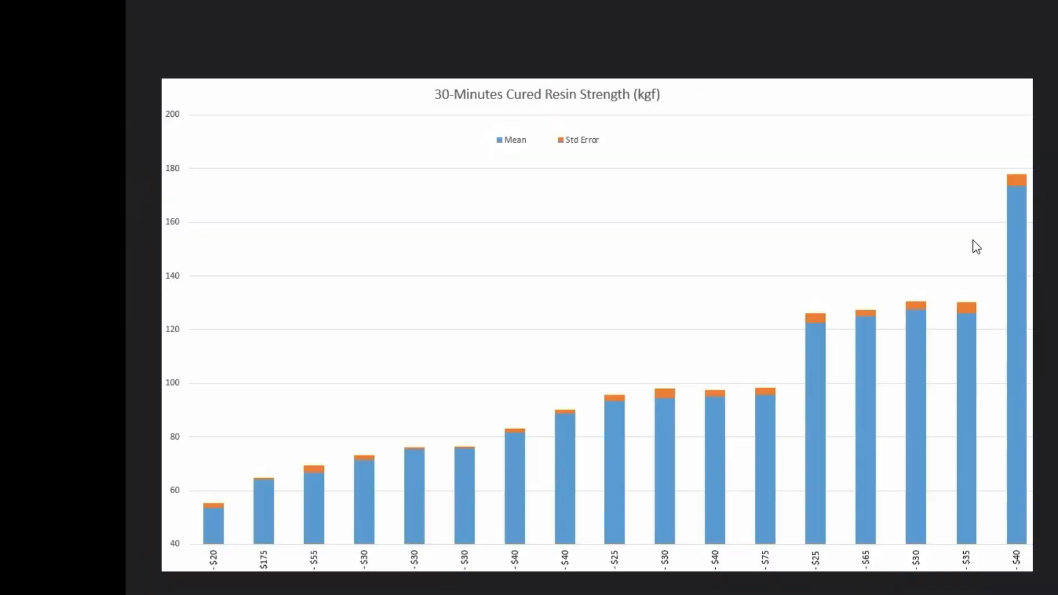
{"action": "mouse_move", "coordinate": [297, 594]}
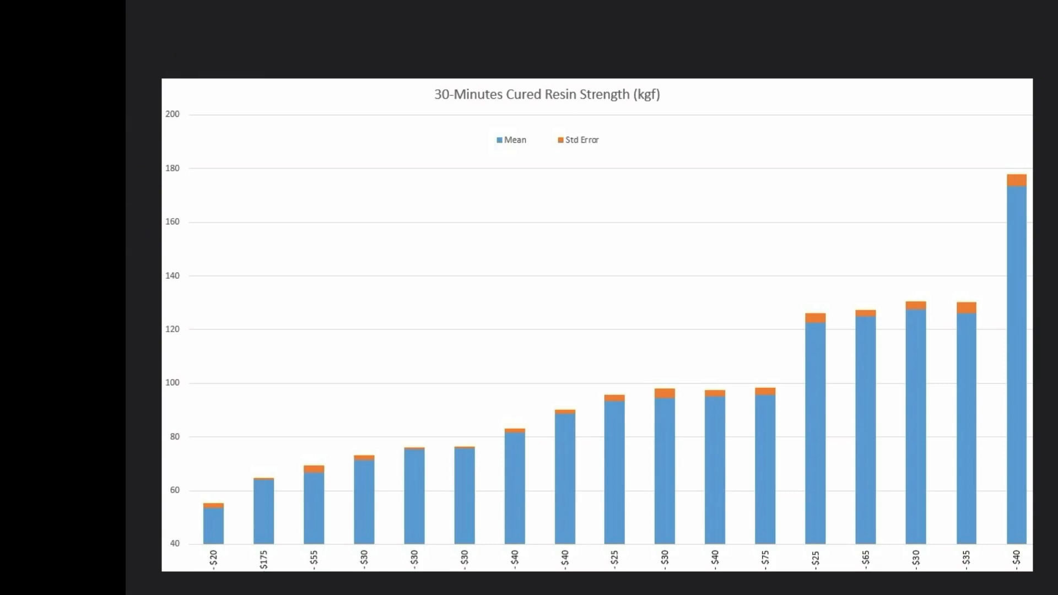
{"action": "mouse_move", "coordinate": [523, 555]}
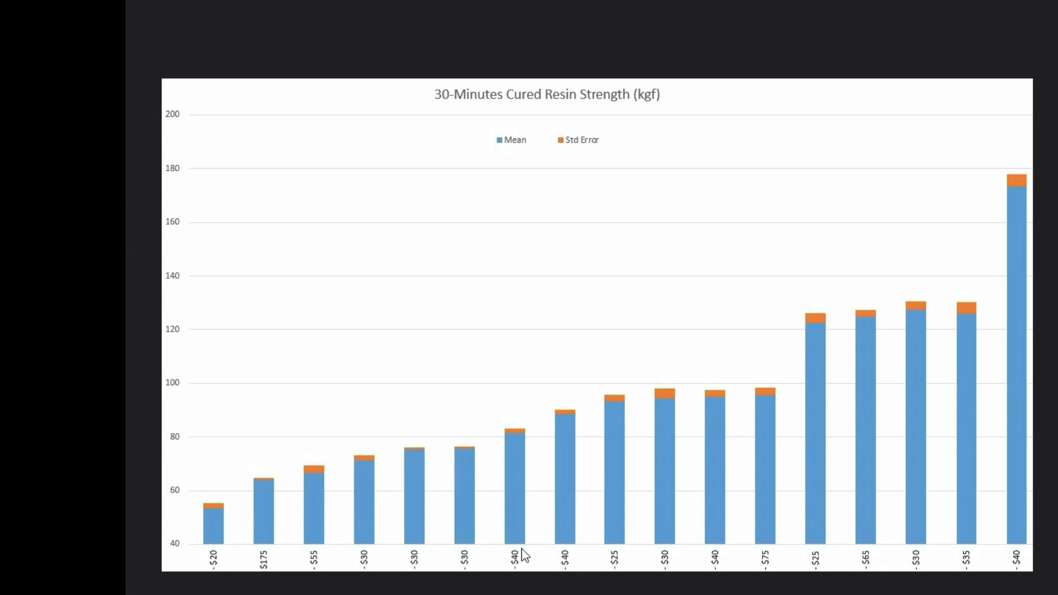
{"action": "mouse_move", "coordinate": [564, 550]}
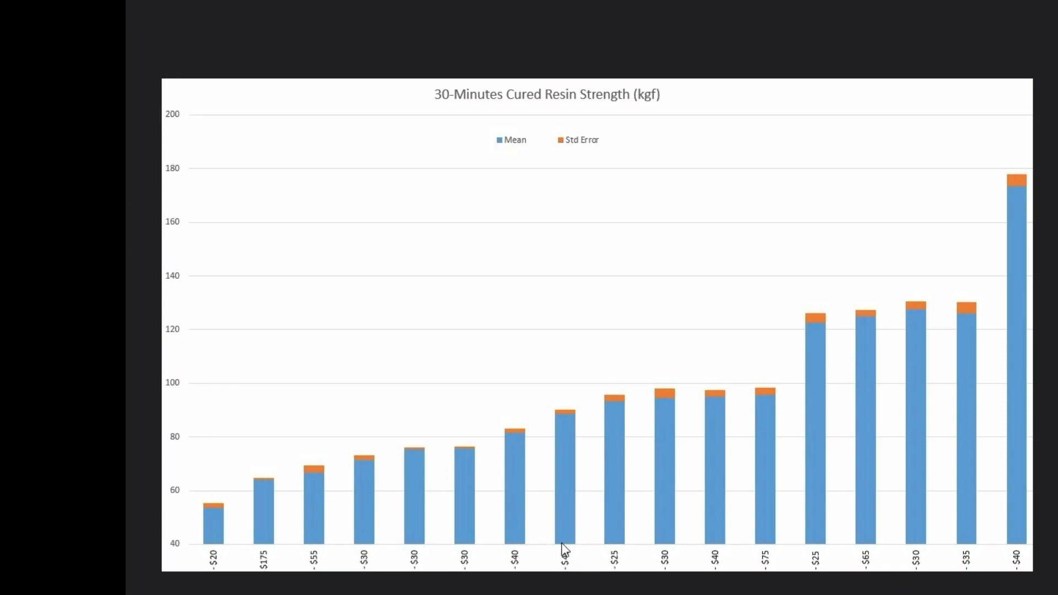
{"action": "mouse_move", "coordinate": [479, 532]}
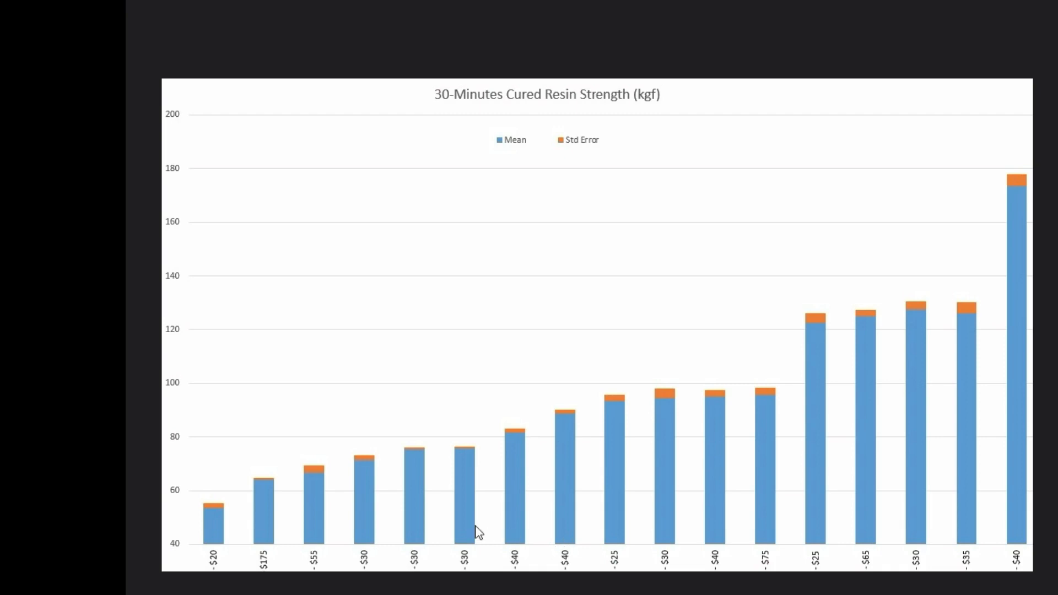
{"action": "mouse_move", "coordinate": [483, 573]}
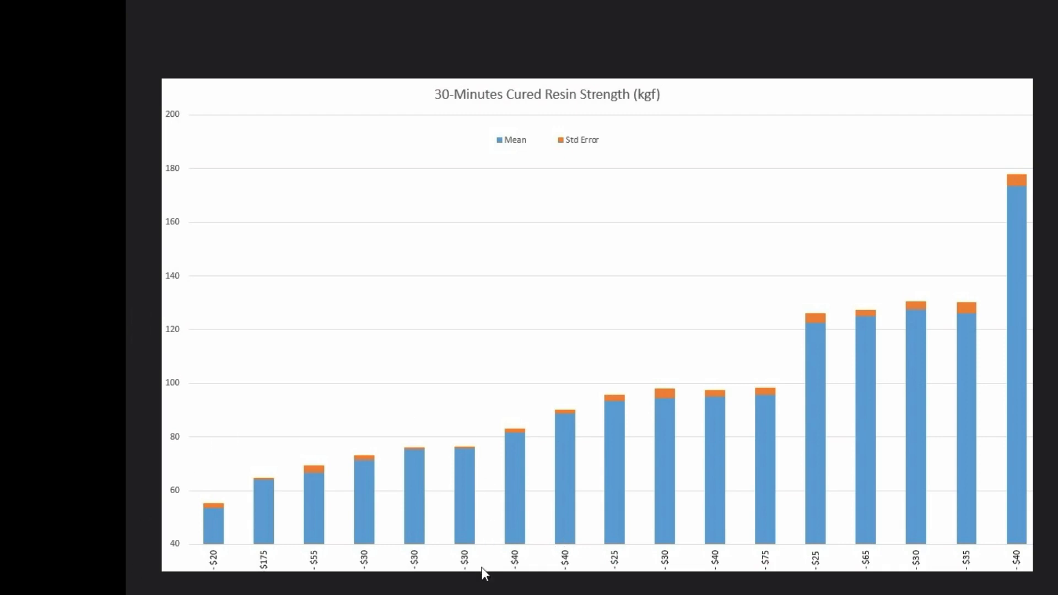
{"action": "mouse_move", "coordinate": [475, 579]}
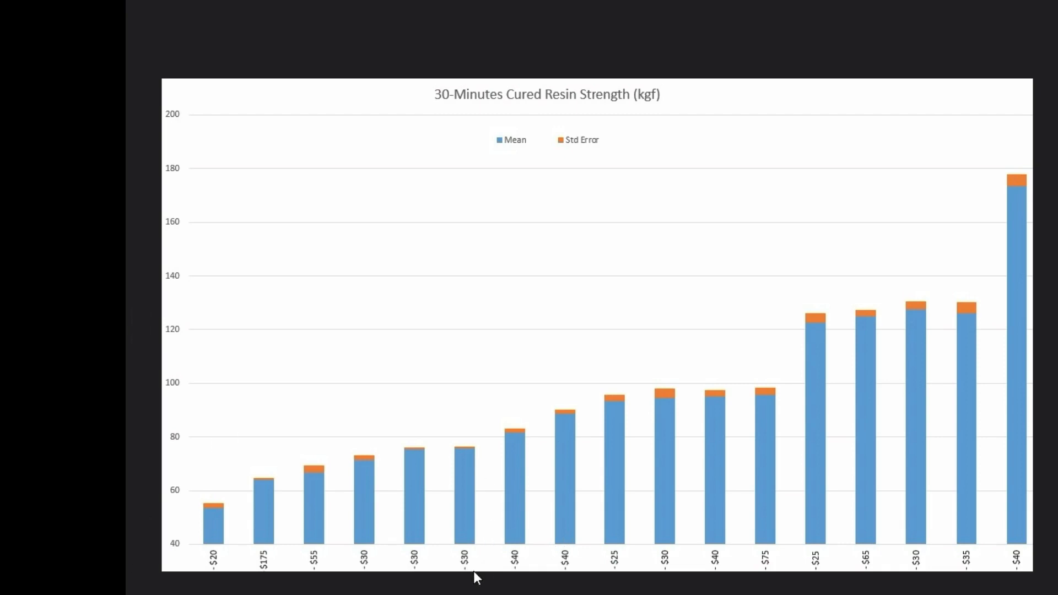
{"action": "mouse_move", "coordinate": [268, 574]}
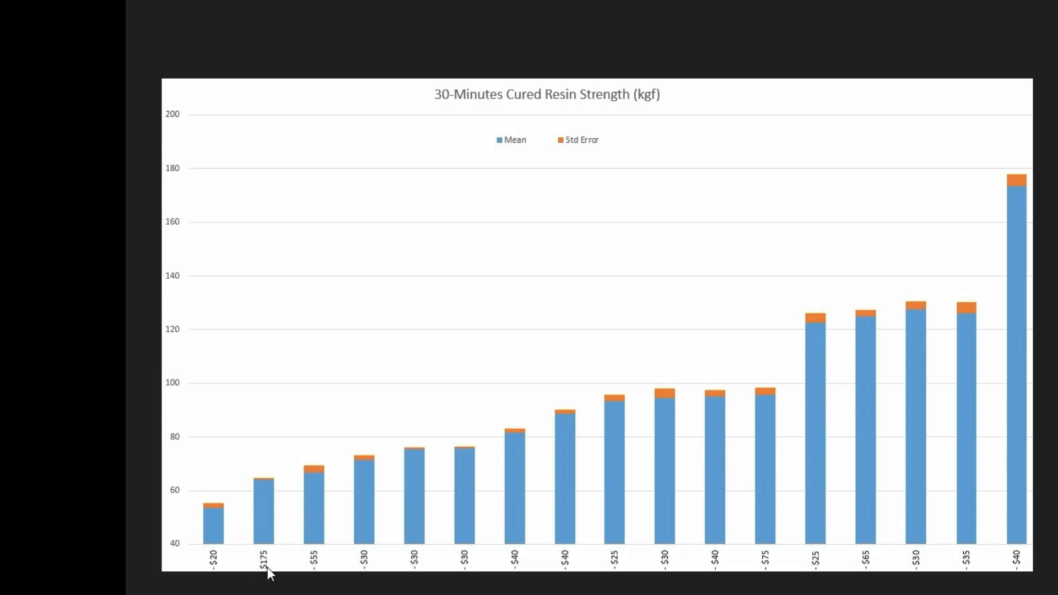
{"action": "mouse_move", "coordinate": [265, 455]}
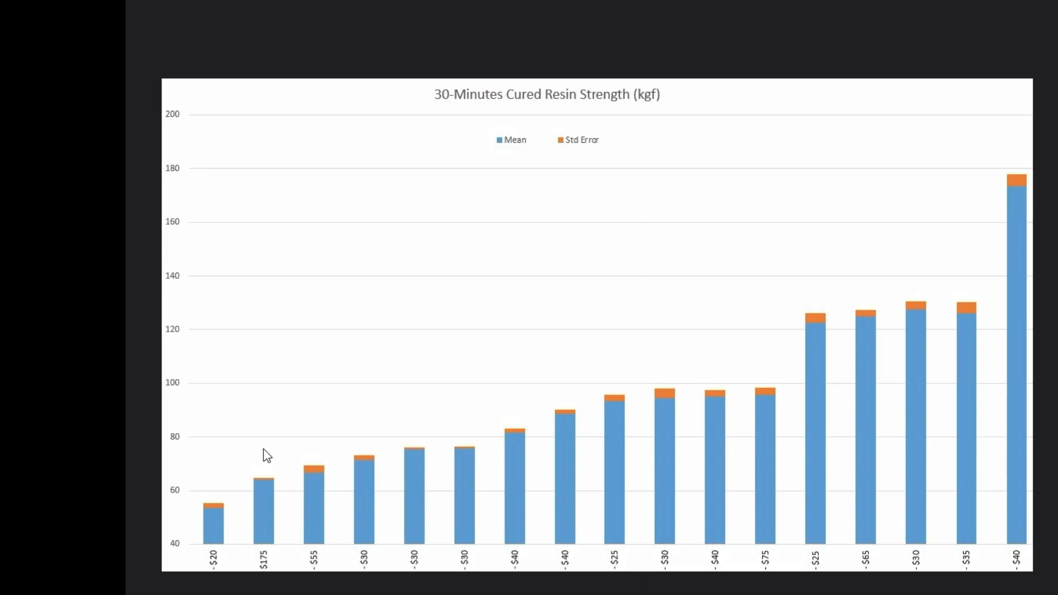
{"action": "mouse_move", "coordinate": [243, 478]}
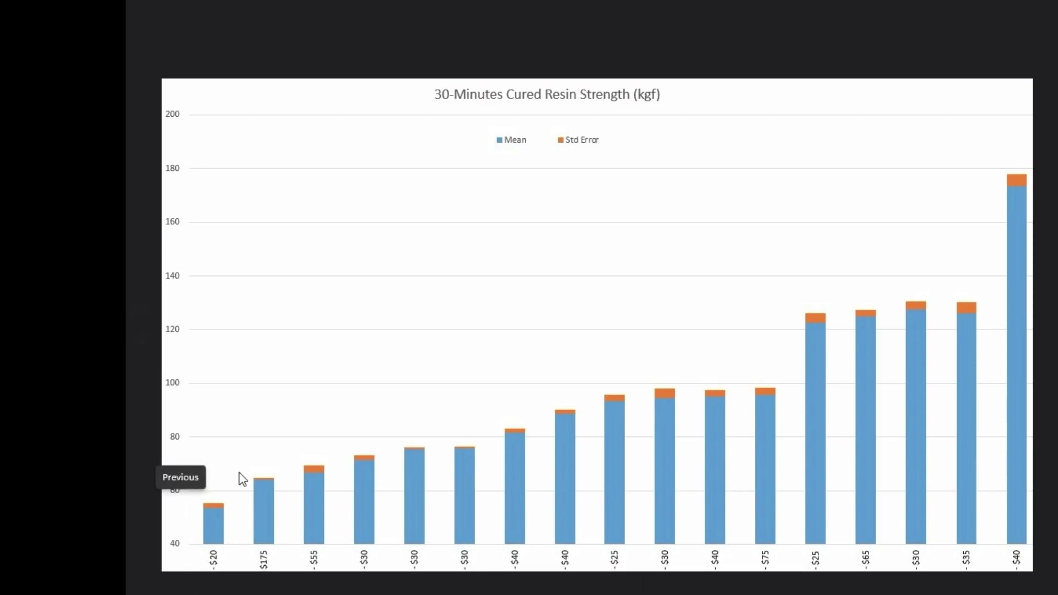
{"action": "mouse_move", "coordinate": [263, 578]}
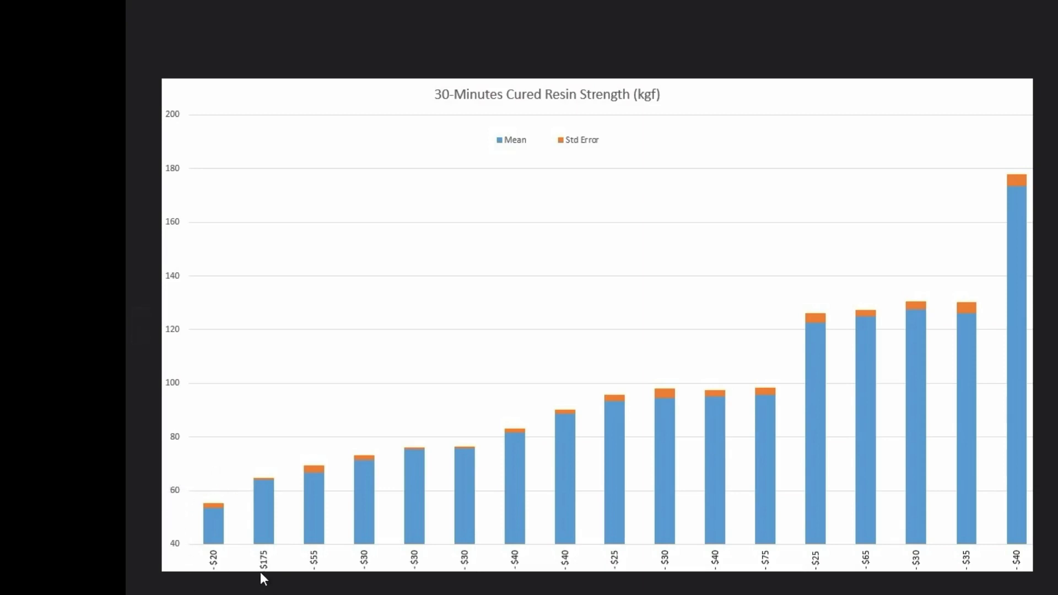
{"action": "mouse_move", "coordinate": [529, 382]}
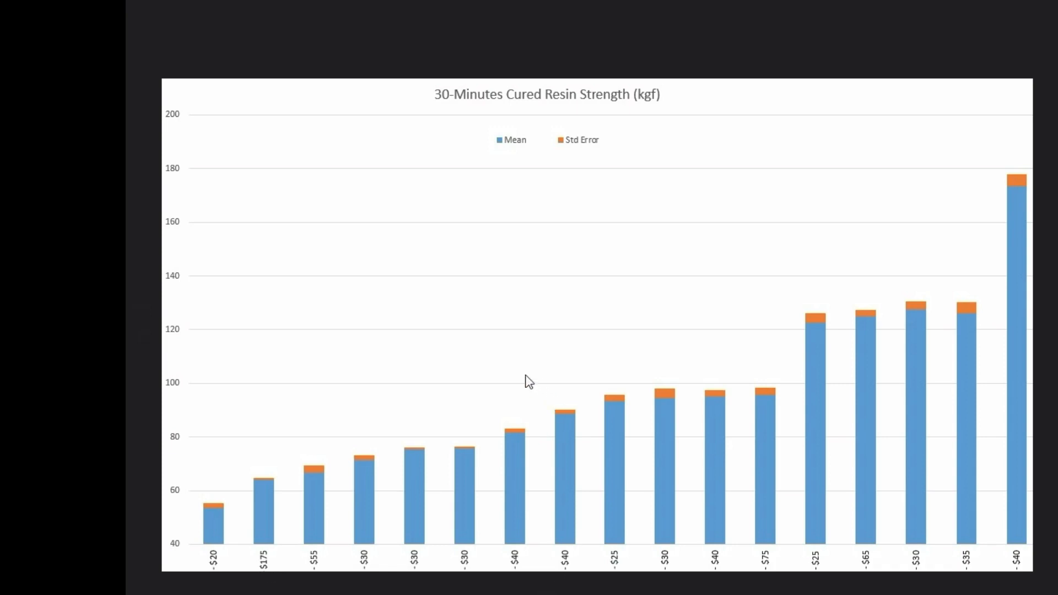
{"action": "mouse_move", "coordinate": [442, 470]}
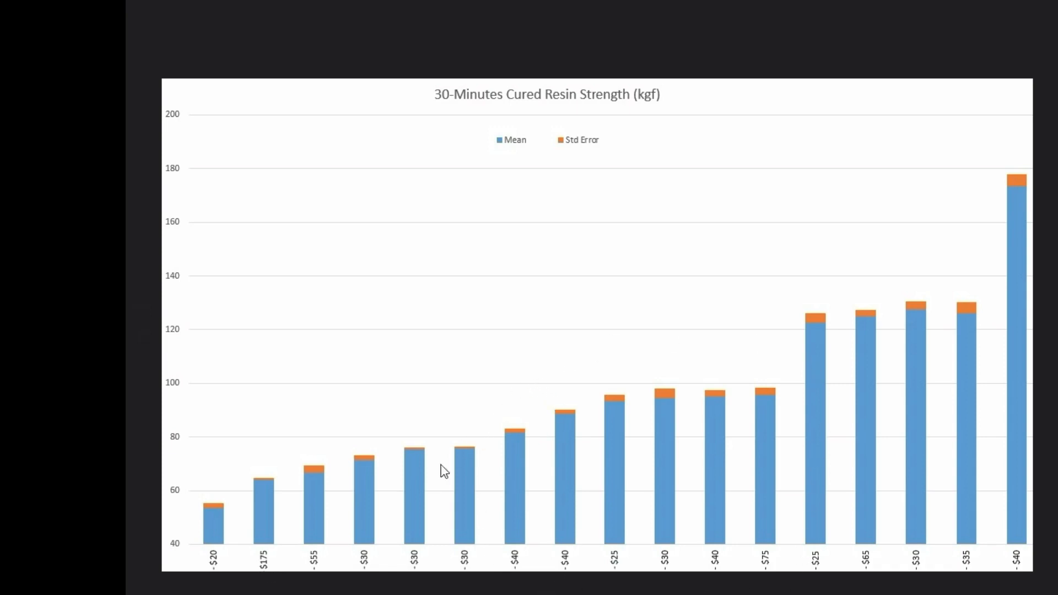
{"action": "mouse_move", "coordinate": [512, 382]}
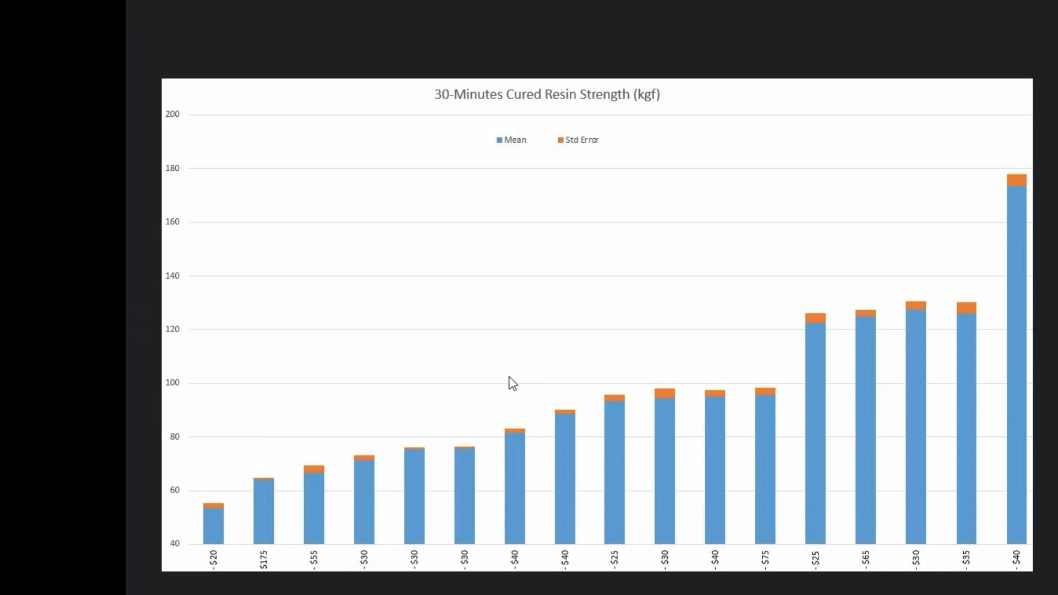
{"action": "mouse_move", "coordinate": [839, 554]}
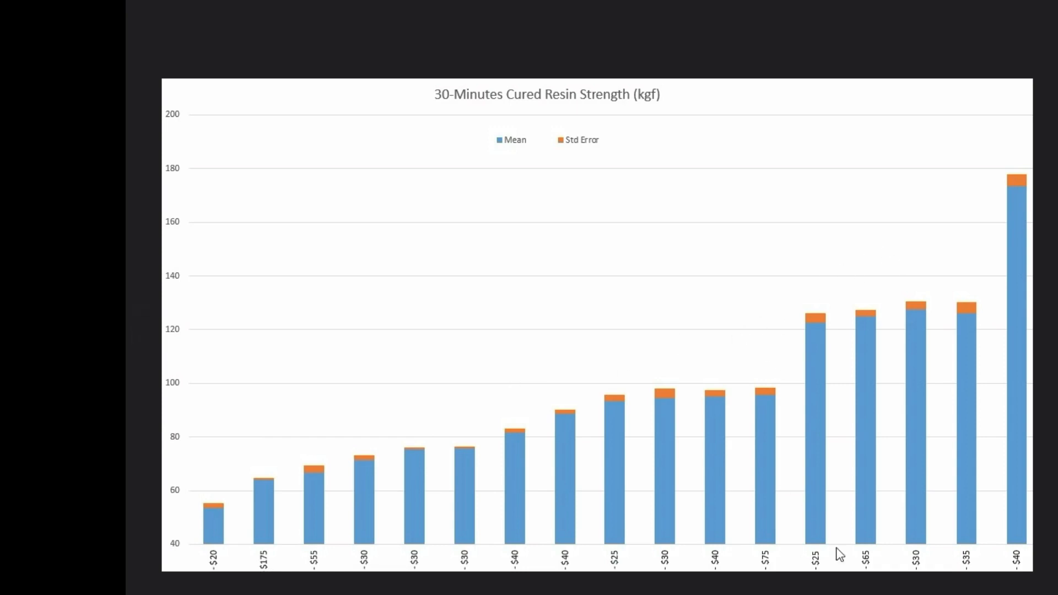
{"action": "mouse_move", "coordinate": [826, 453]}
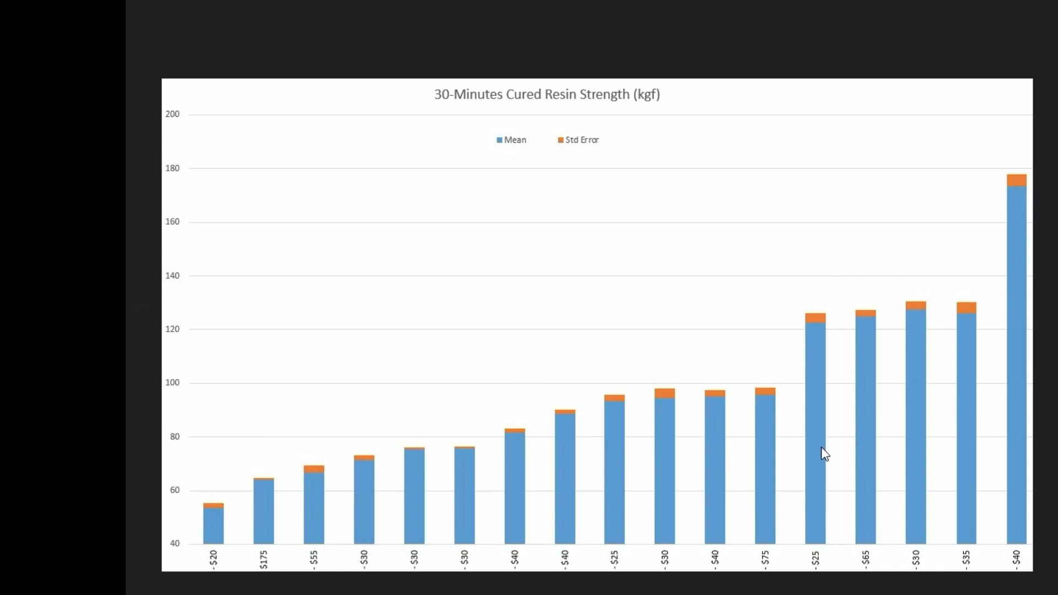
{"action": "mouse_move", "coordinate": [824, 450]}
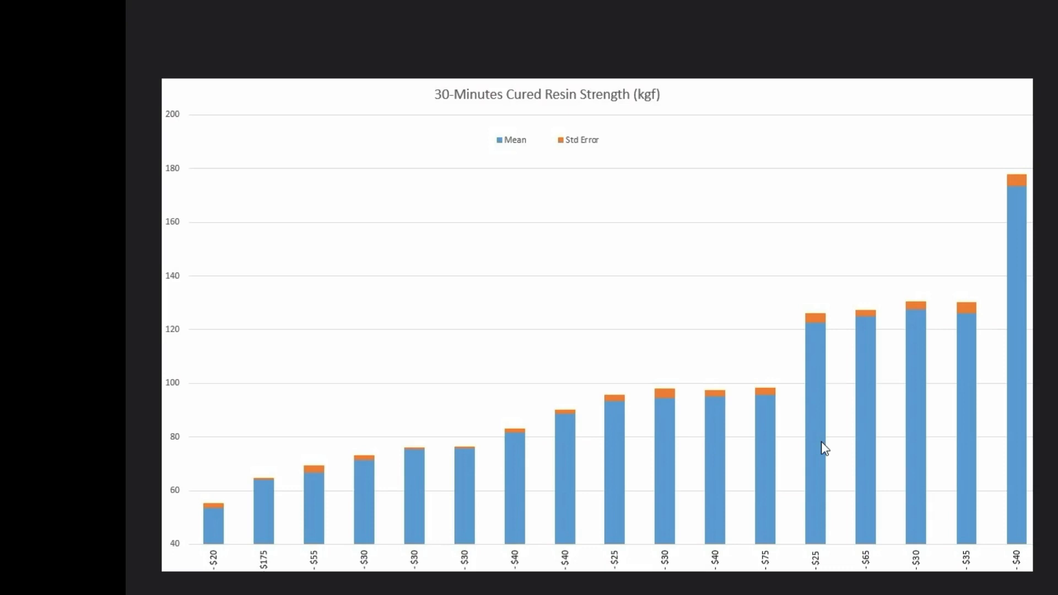
{"action": "mouse_move", "coordinate": [1039, 574]}
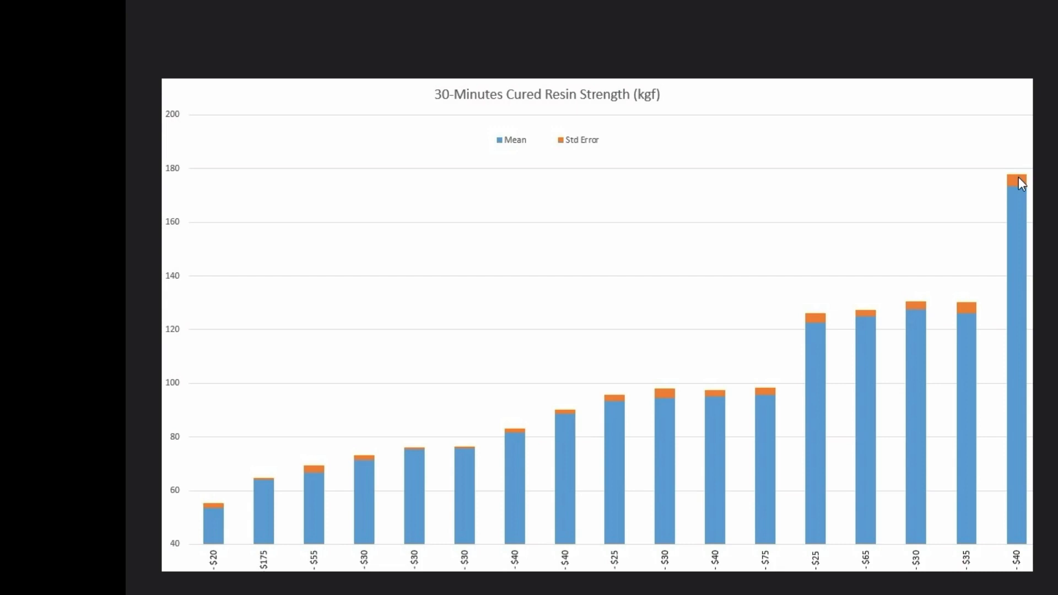
{"action": "mouse_move", "coordinate": [871, 575]}
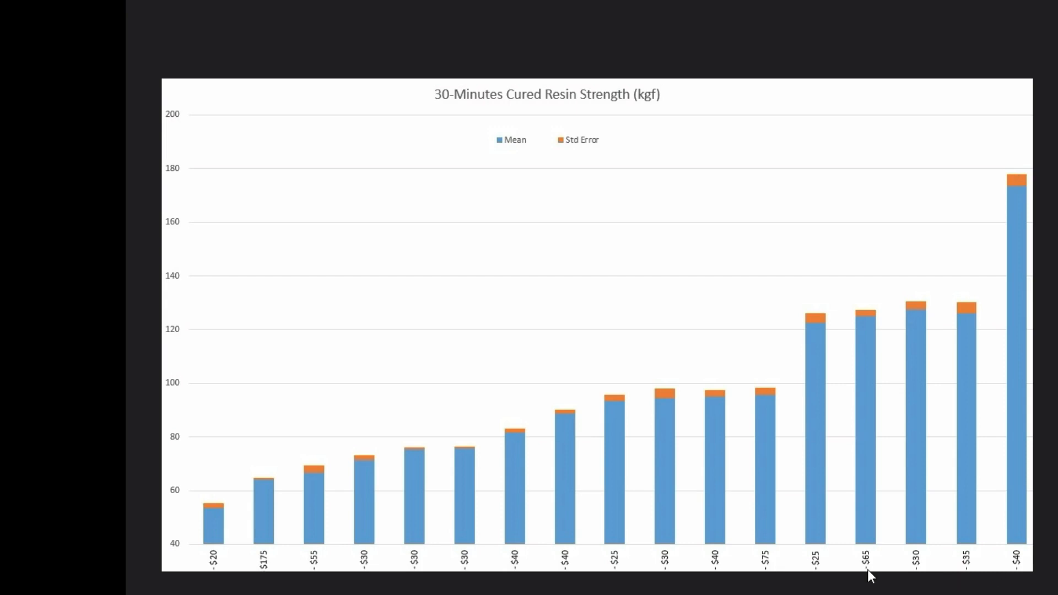
{"action": "mouse_move", "coordinate": [875, 385]}
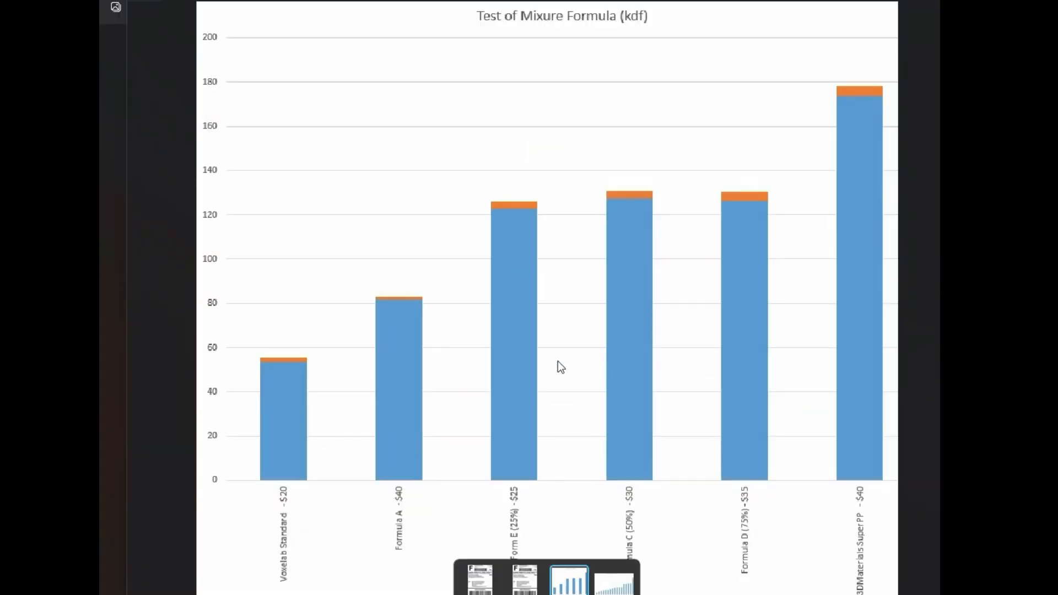
{"action": "mouse_move", "coordinate": [322, 497]}
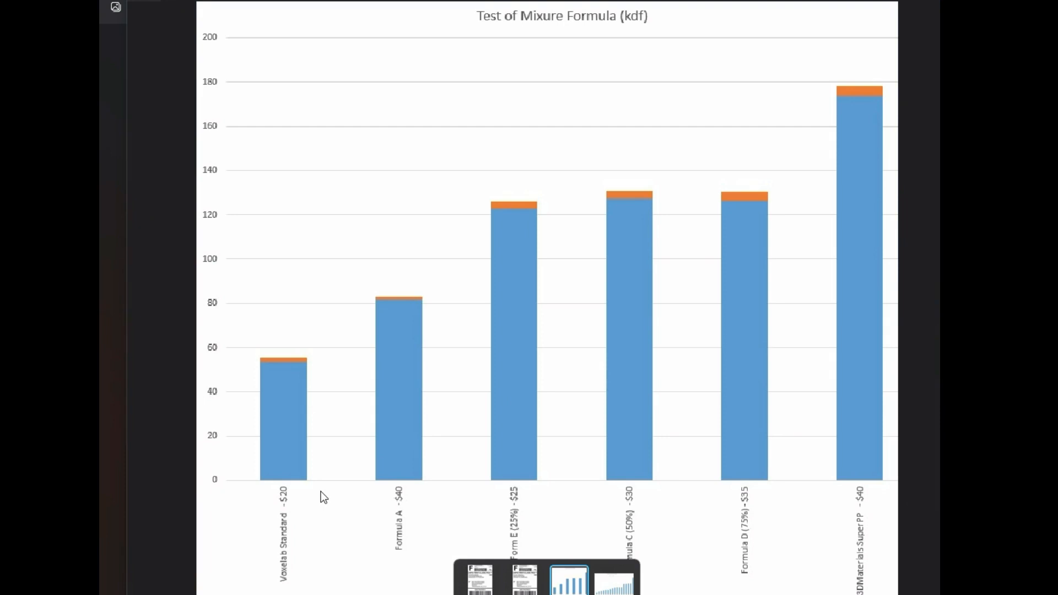
{"action": "mouse_move", "coordinate": [293, 584]}
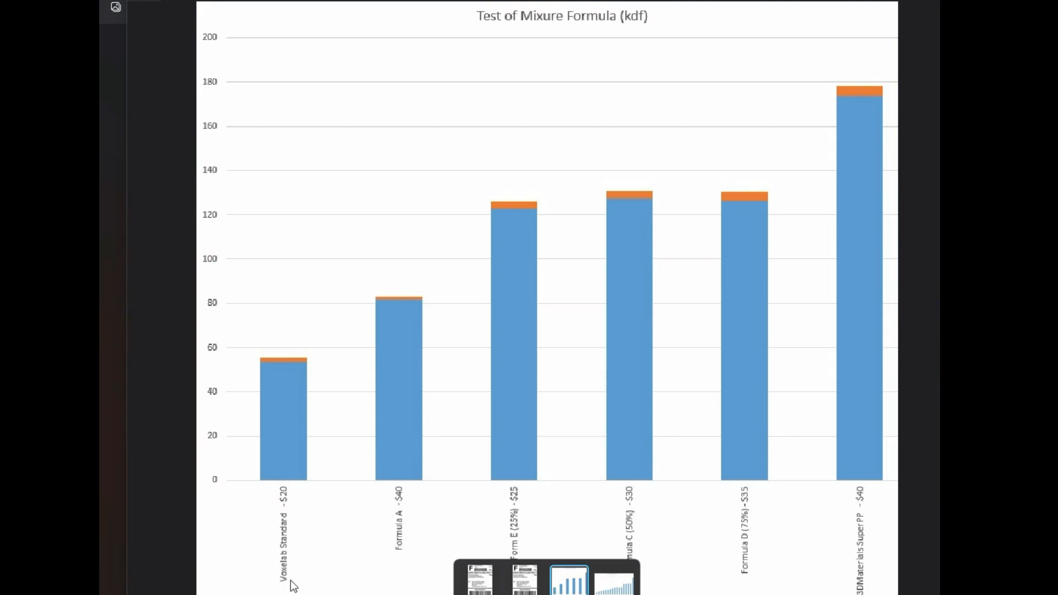
{"action": "mouse_move", "coordinate": [276, 511]}
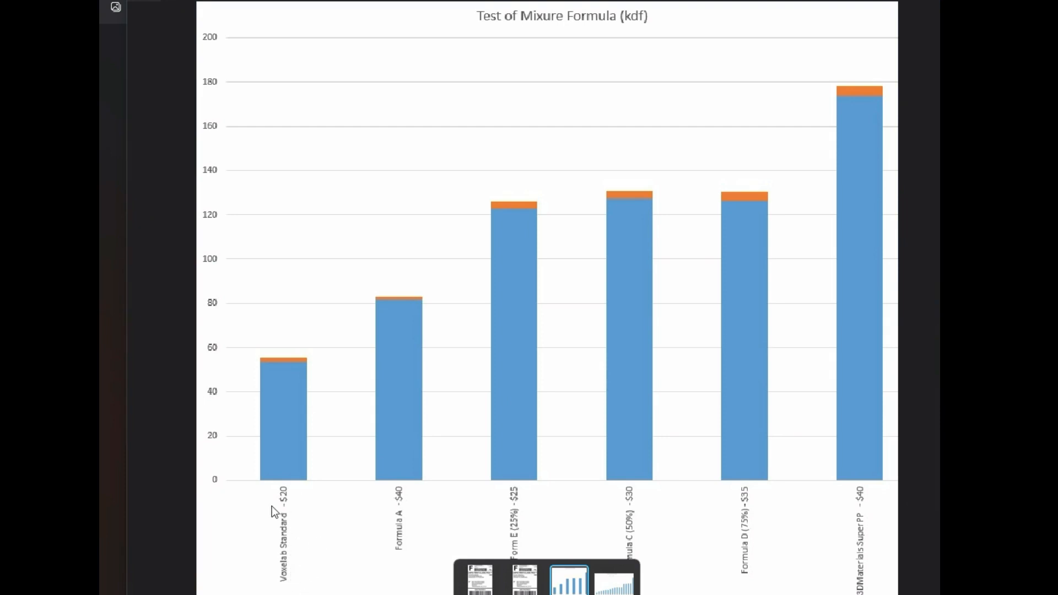
{"action": "mouse_move", "coordinate": [279, 511]}
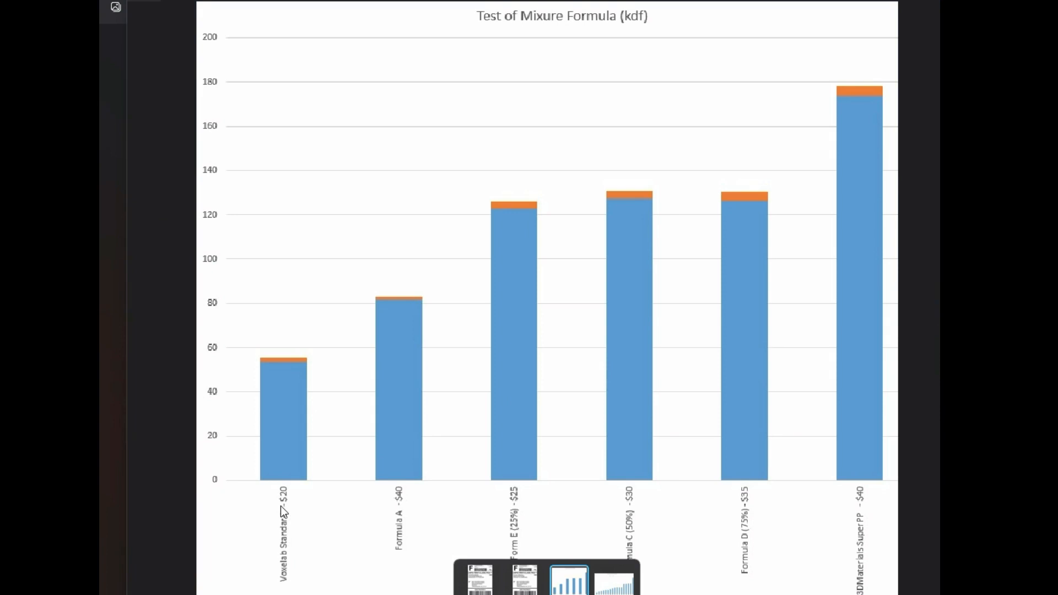
{"action": "mouse_move", "coordinate": [285, 511]}
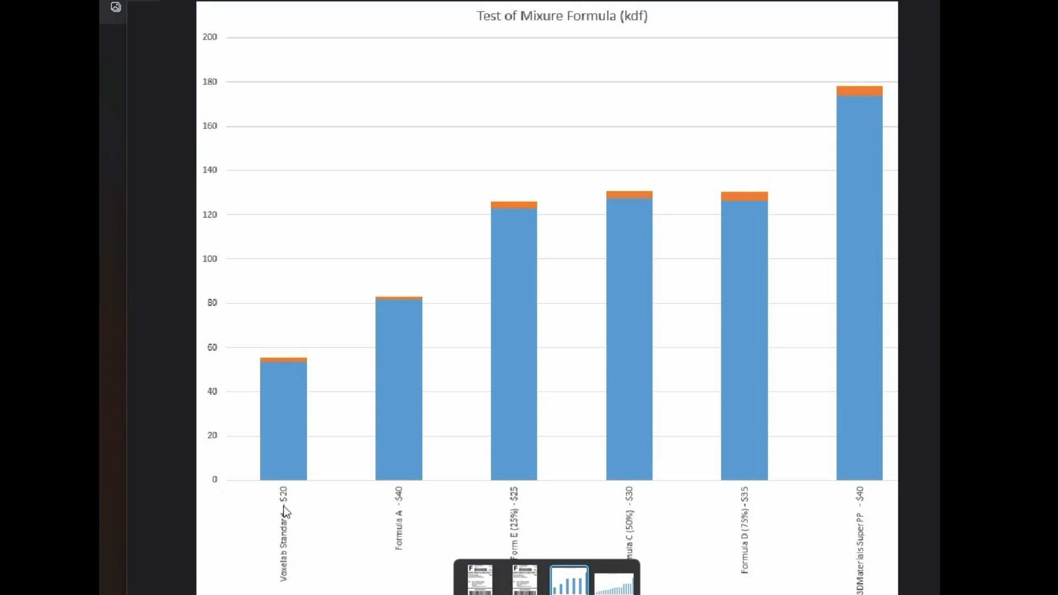
{"action": "mouse_move", "coordinate": [410, 551]}
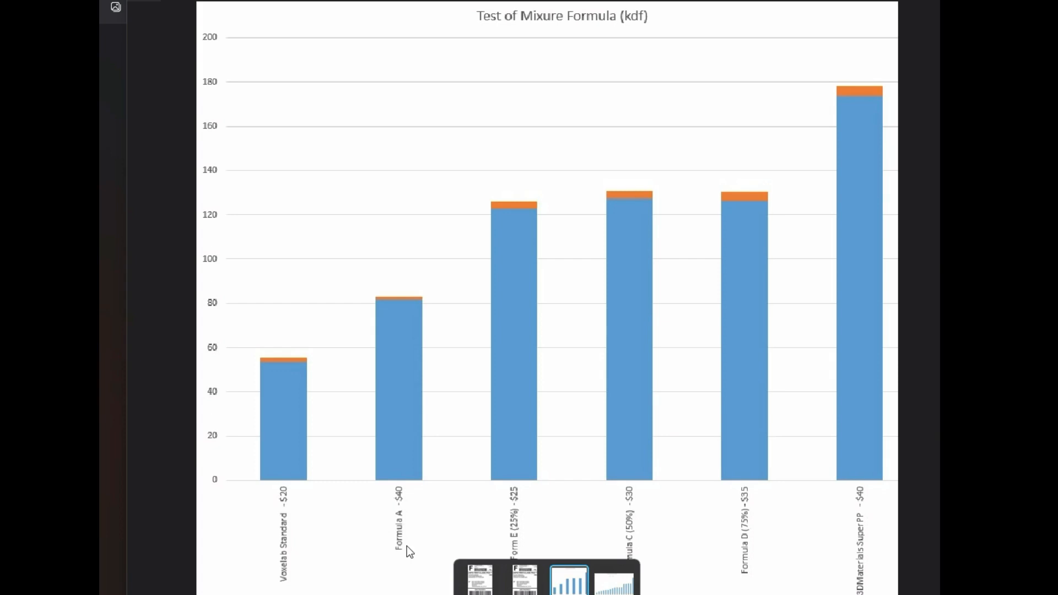
{"action": "mouse_move", "coordinate": [388, 525]}
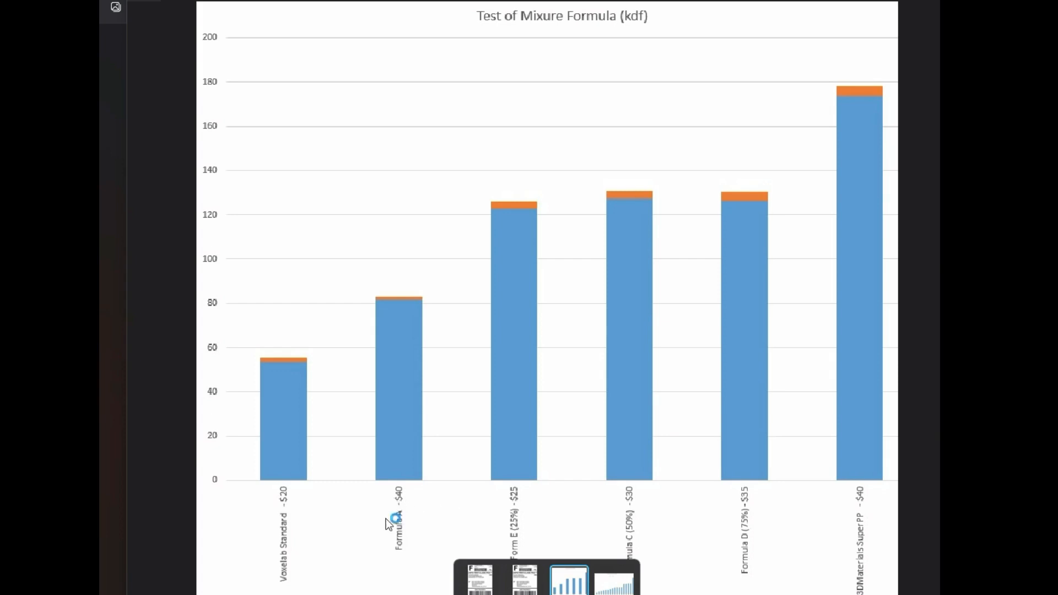
{"action": "mouse_move", "coordinate": [399, 508]}
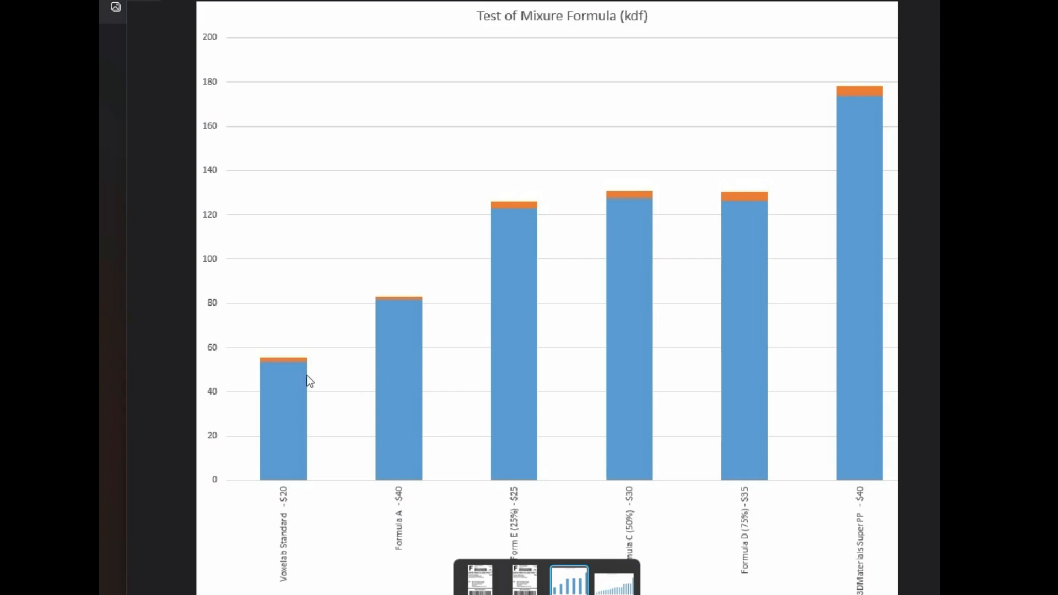
{"action": "mouse_move", "coordinate": [245, 371]}
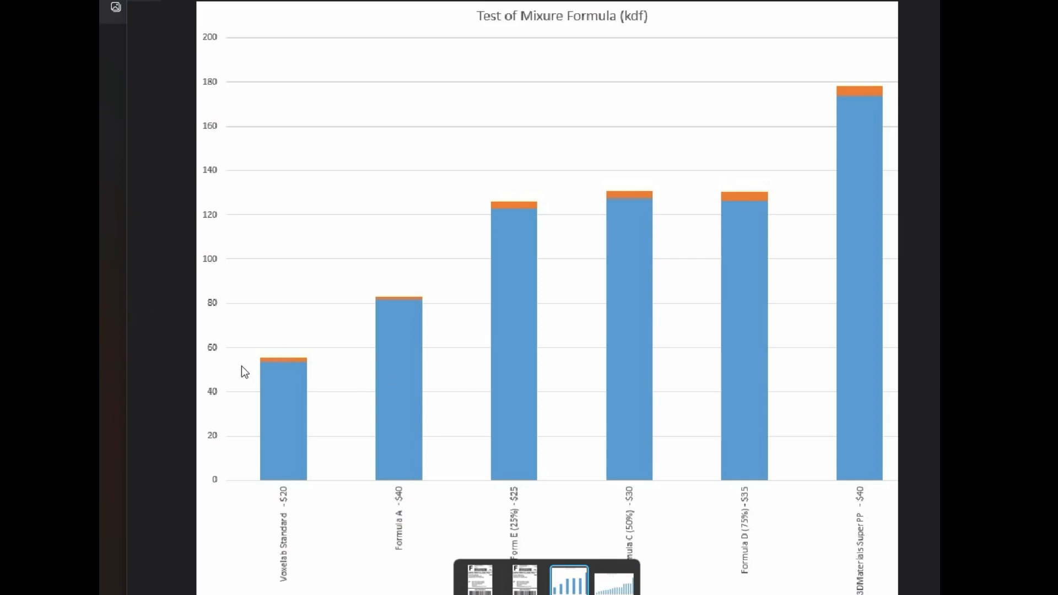
{"action": "mouse_move", "coordinate": [264, 370]}
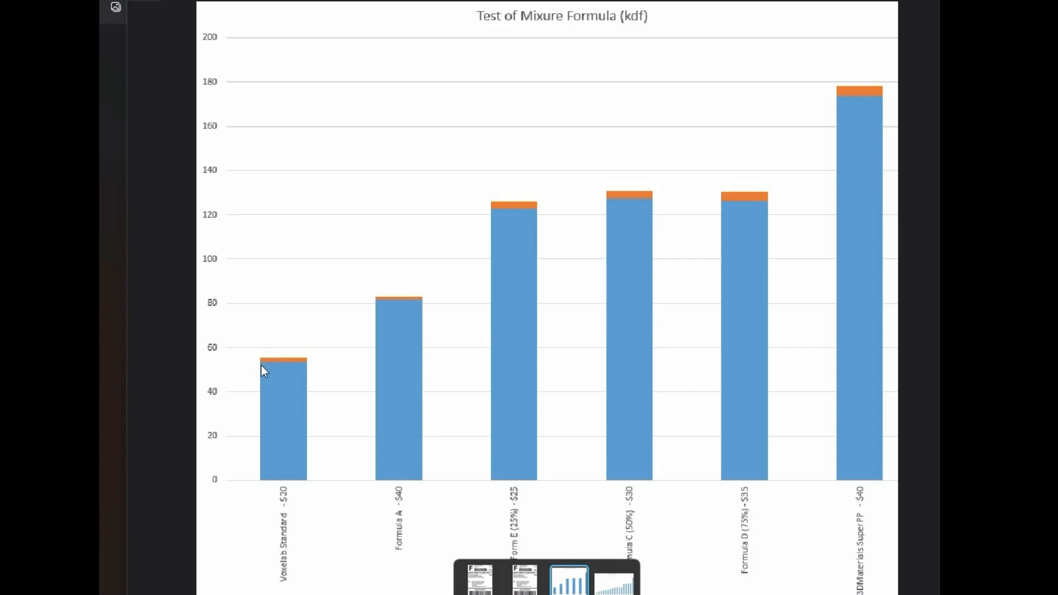
{"action": "mouse_move", "coordinate": [418, 304]}
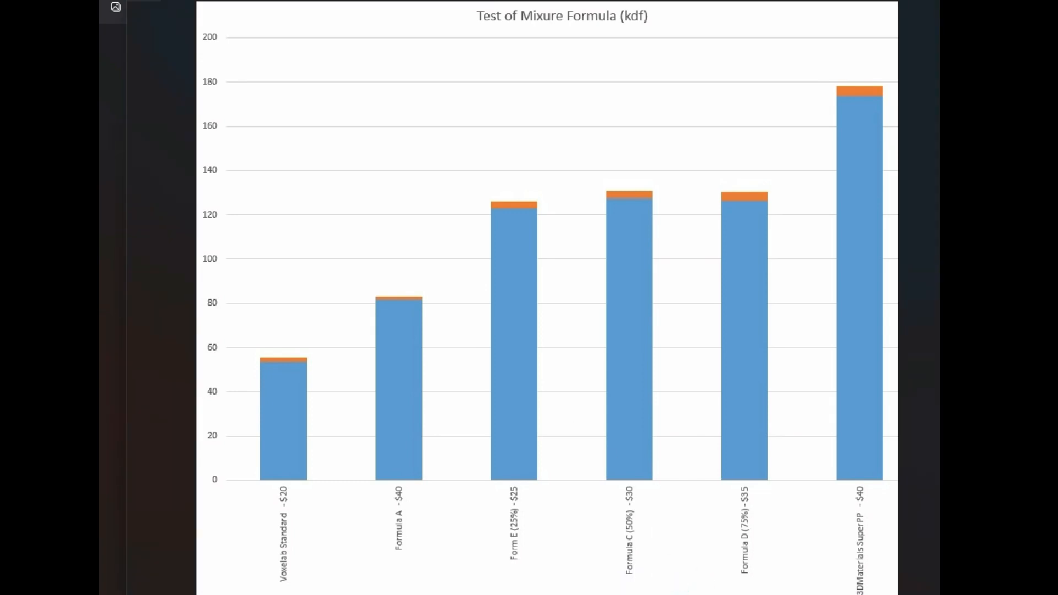
{"action": "mouse_move", "coordinate": [844, 443]}
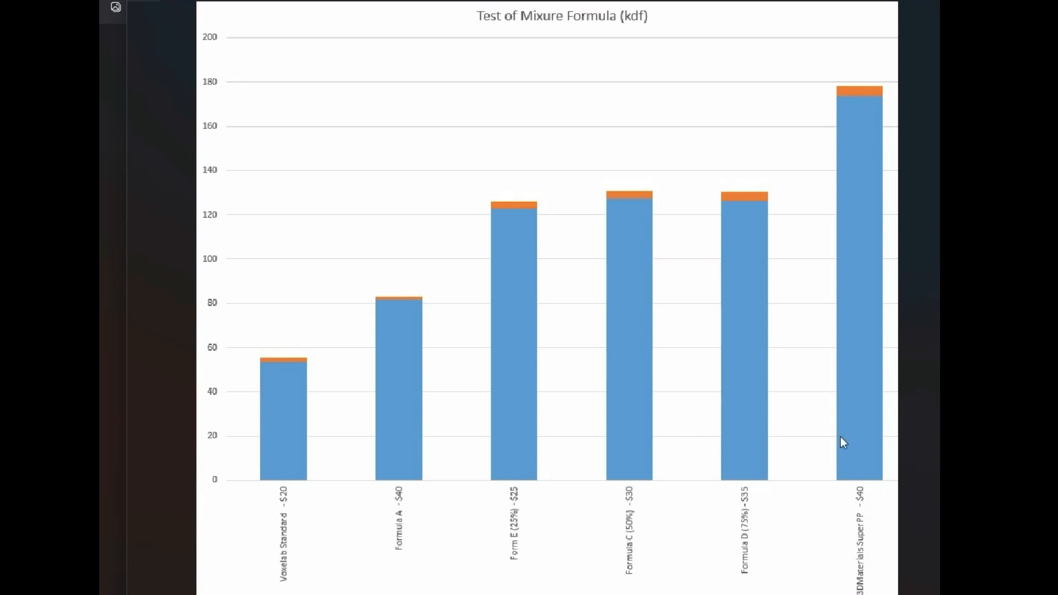
{"action": "mouse_move", "coordinate": [537, 516]}
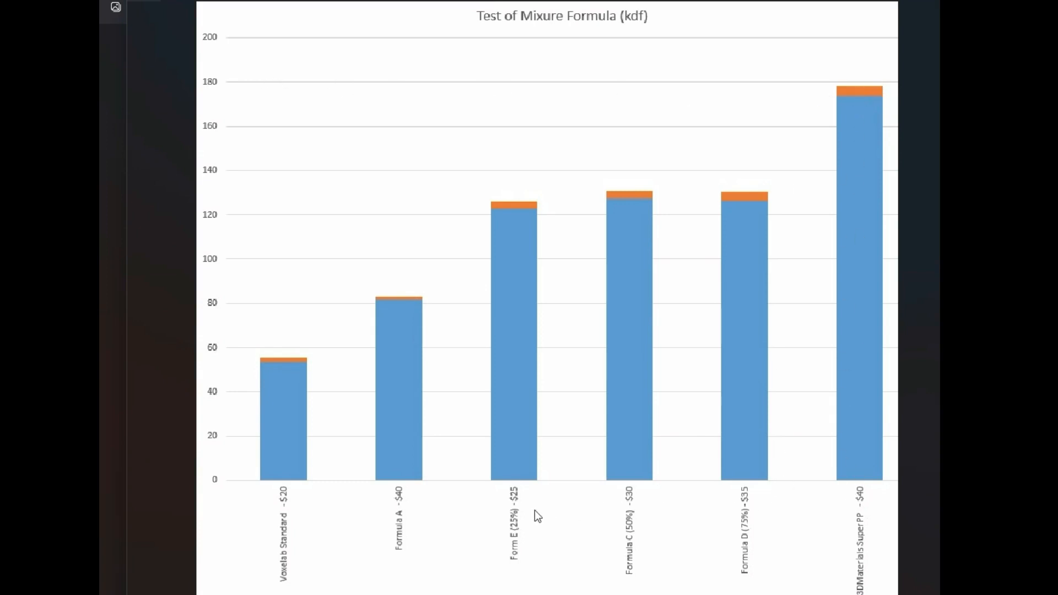
{"action": "mouse_move", "coordinate": [241, 228]}
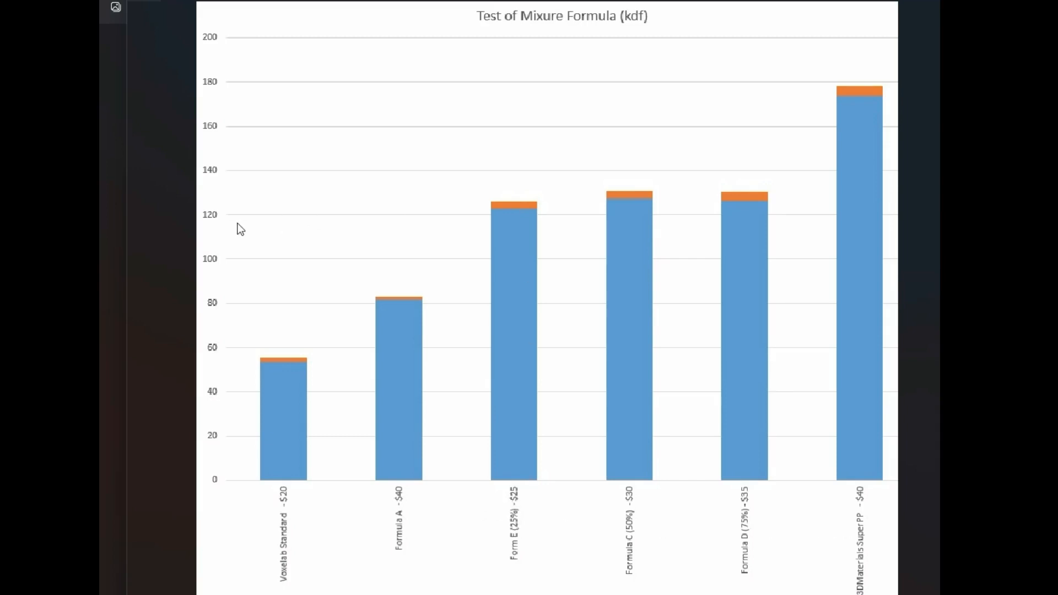
{"action": "mouse_move", "coordinate": [491, 217]}
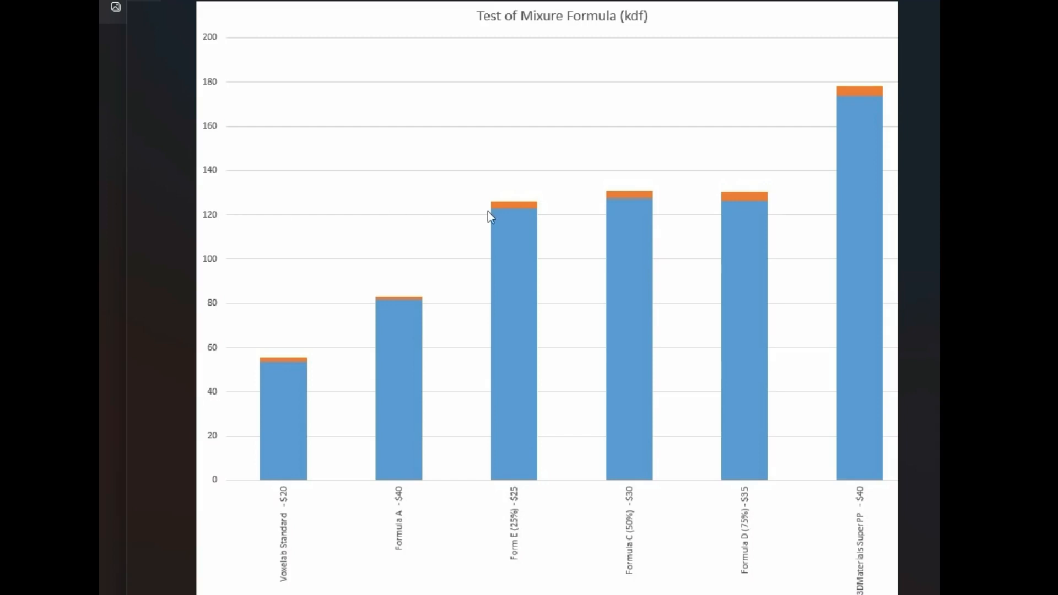
{"action": "mouse_move", "coordinate": [705, 539]}
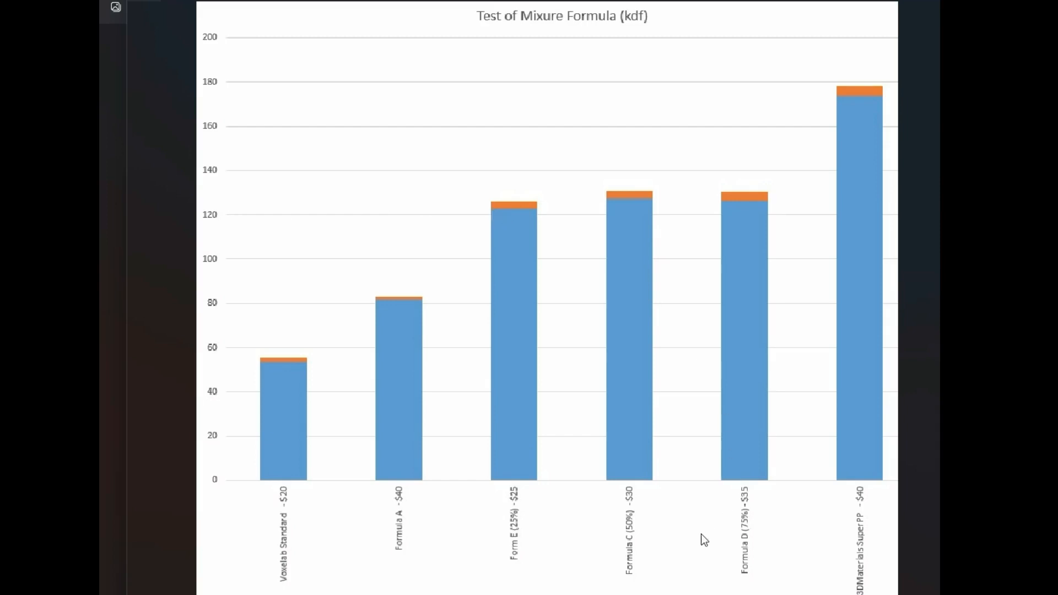
{"action": "mouse_move", "coordinate": [461, 367]}
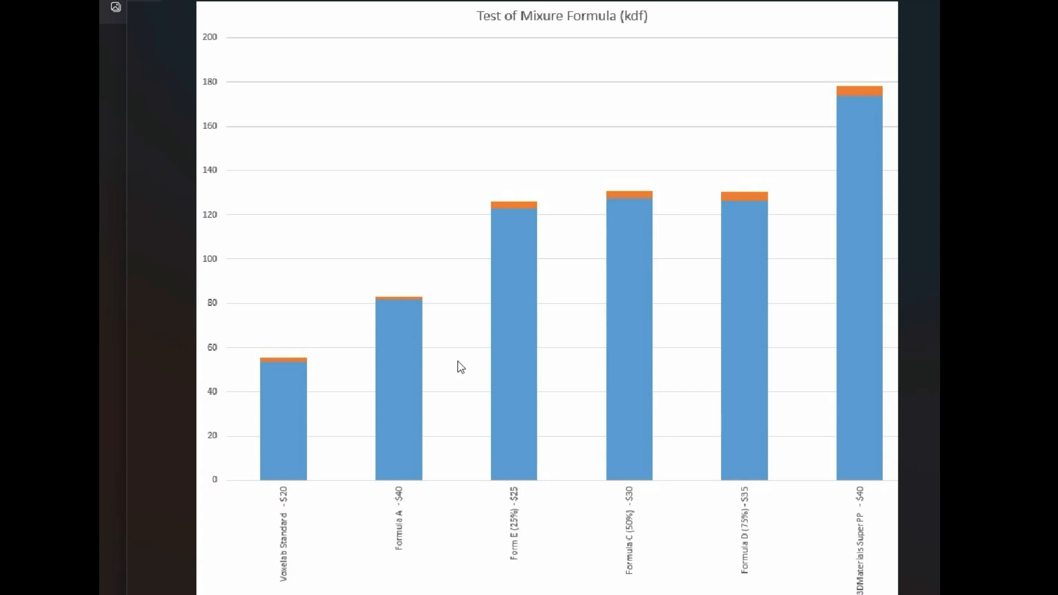
{"action": "mouse_move", "coordinate": [516, 477]}
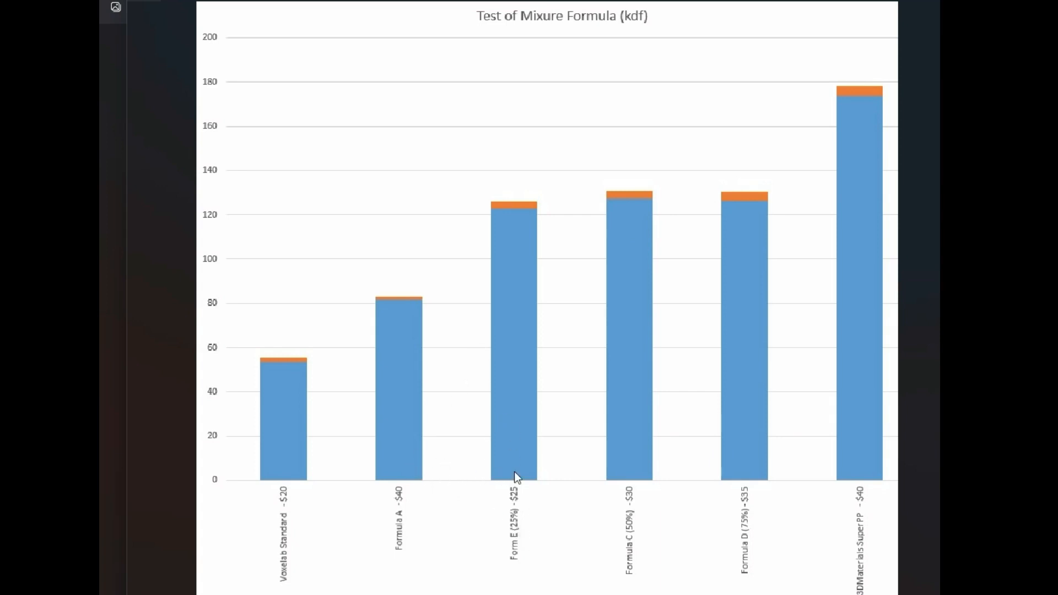
{"action": "mouse_move", "coordinate": [879, 531]}
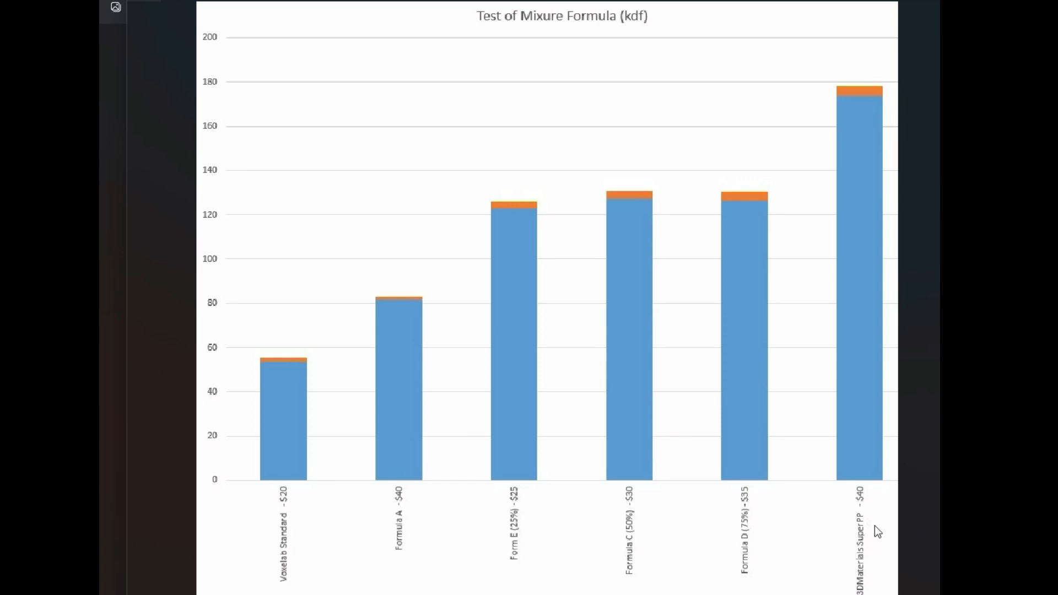